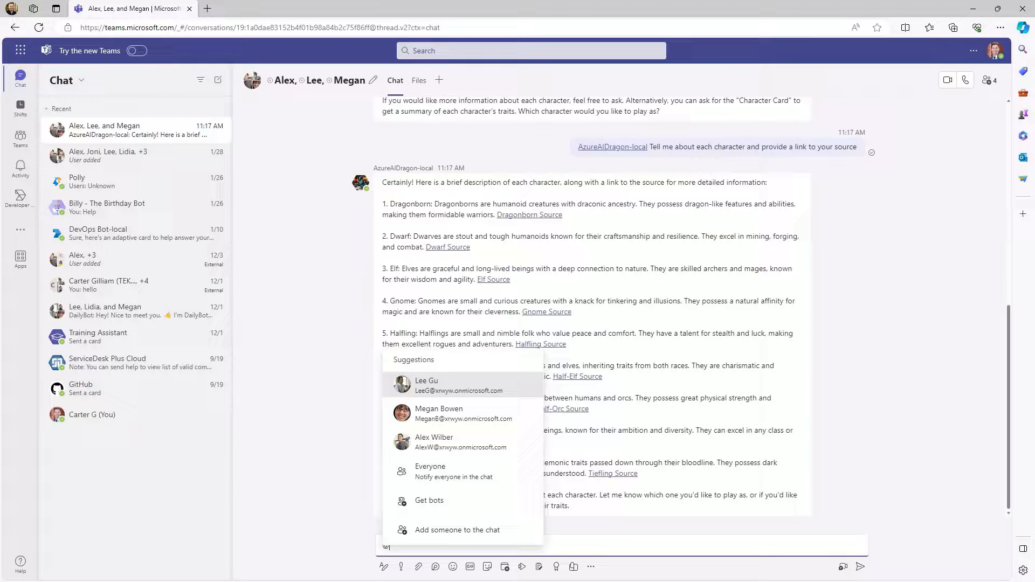
type("azu")
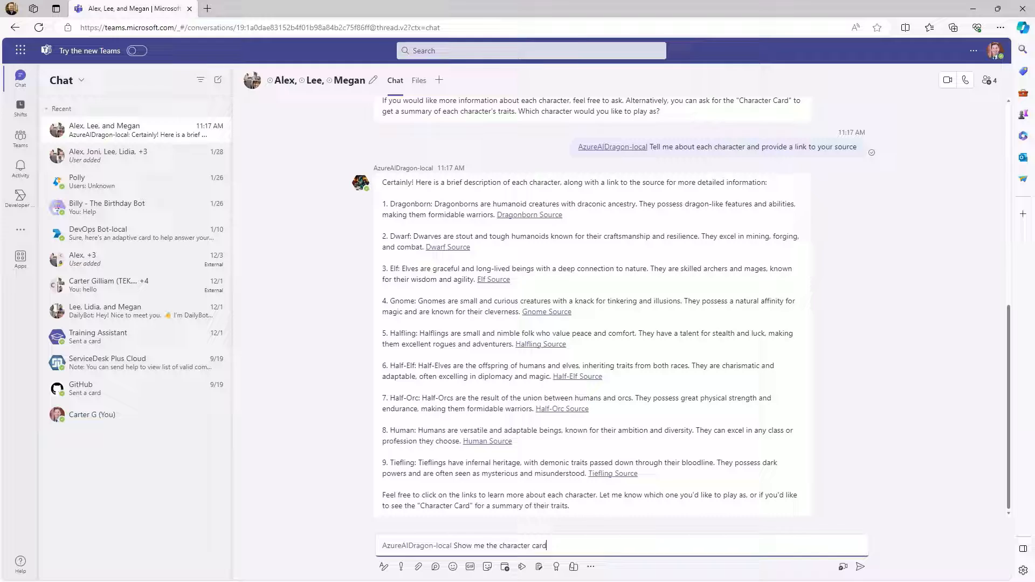
left_click(860, 566)
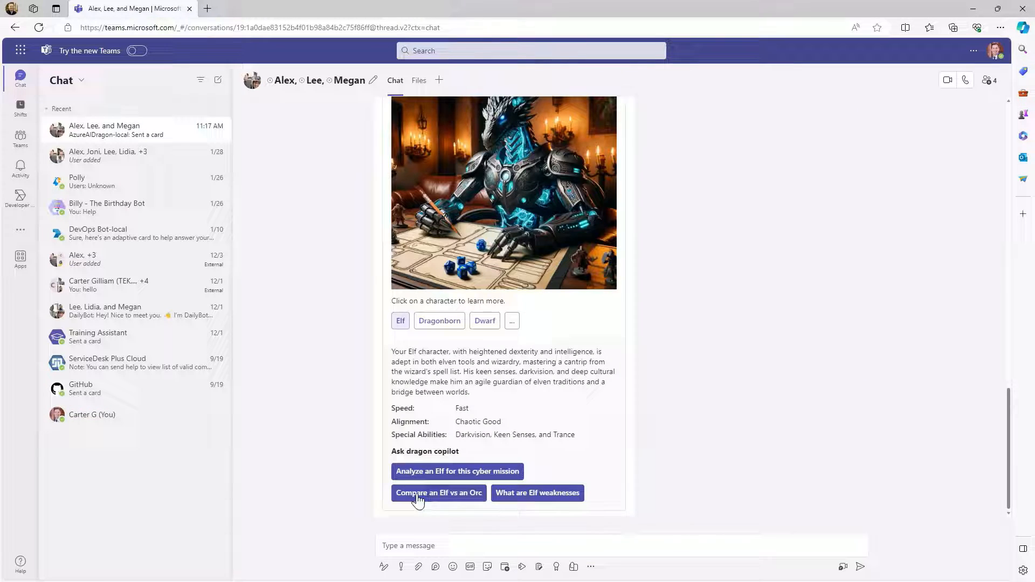
left_click(457, 471)
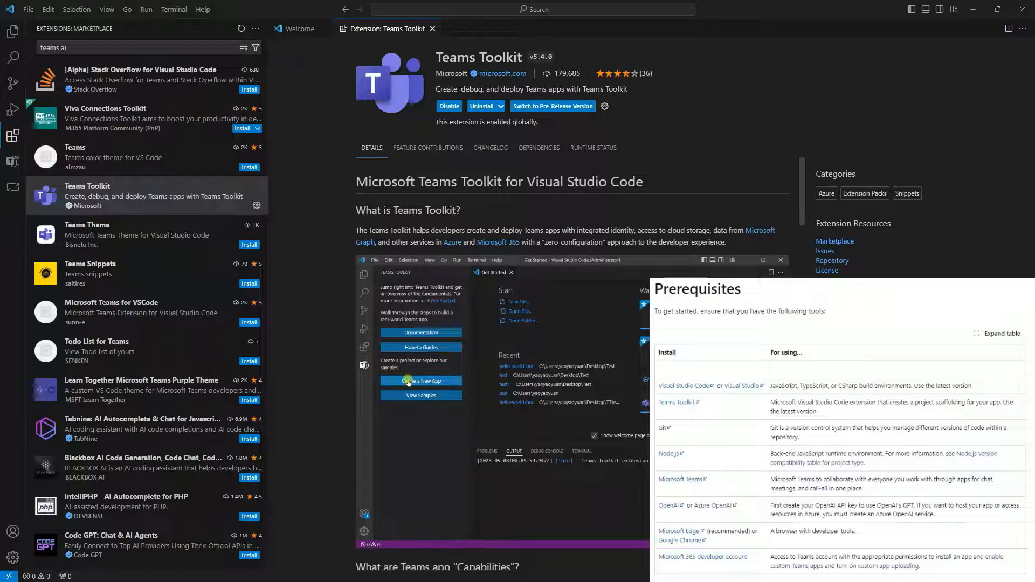
Check Teams Toolkit in the marketplace and view the built teams-ai js repository.
left_click(421, 380)
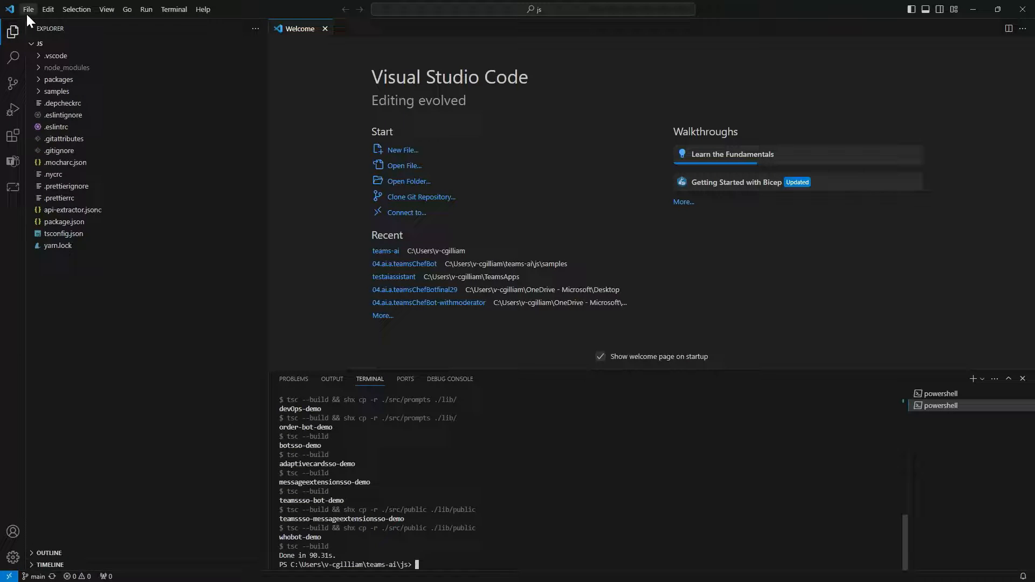
Open the samples/04.ai.a.teamsChefBot folder and rename sample.env to .env.
left_click(409, 181)
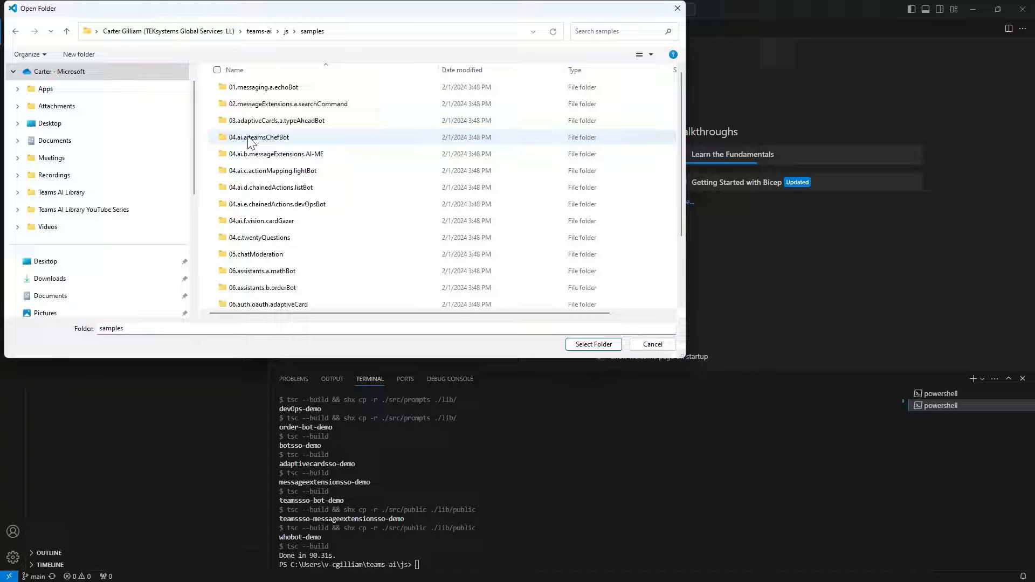
left_click(591, 344)
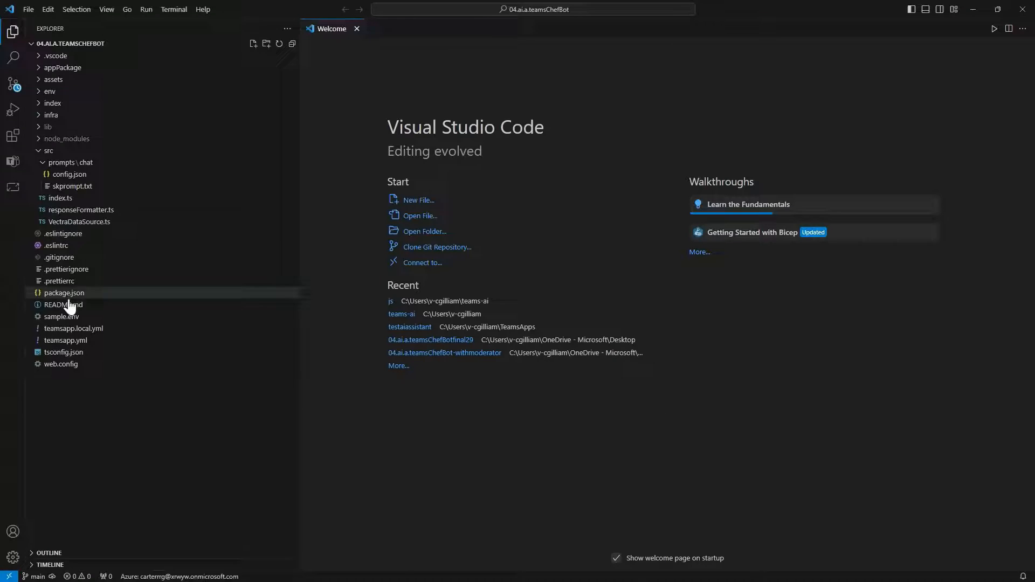
right_click(60, 316)
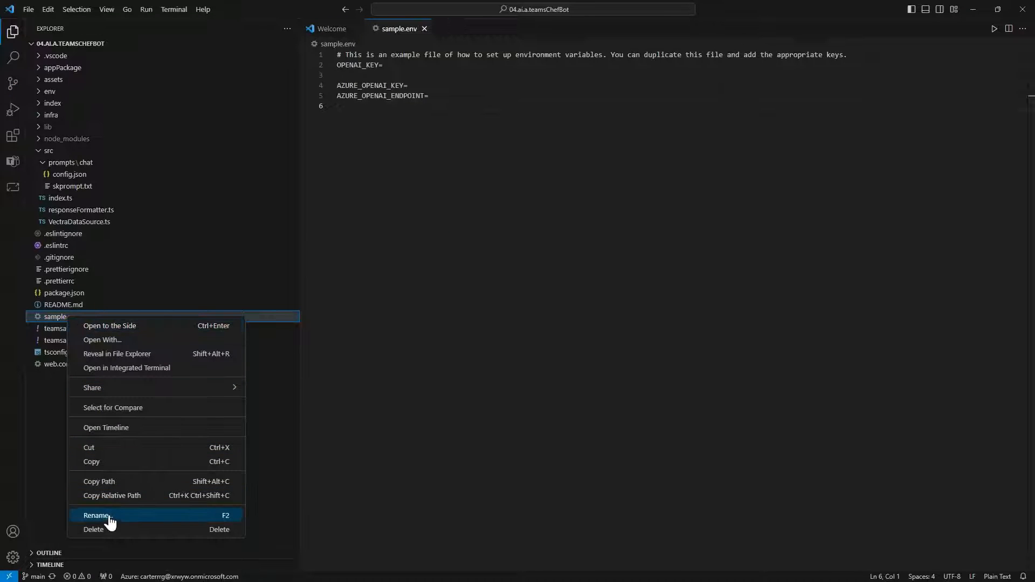
left_click(97, 515)
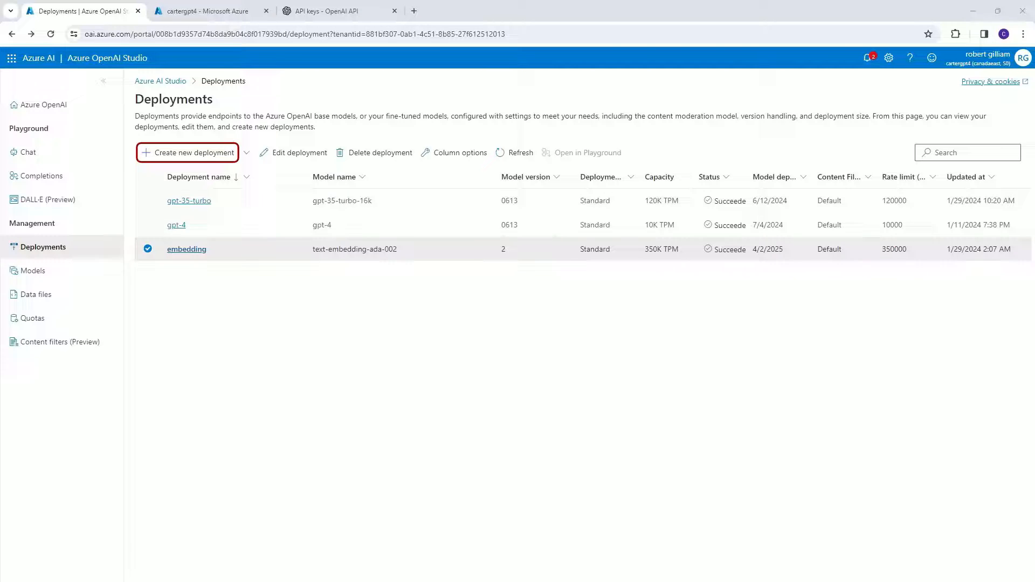
left_click(207, 11)
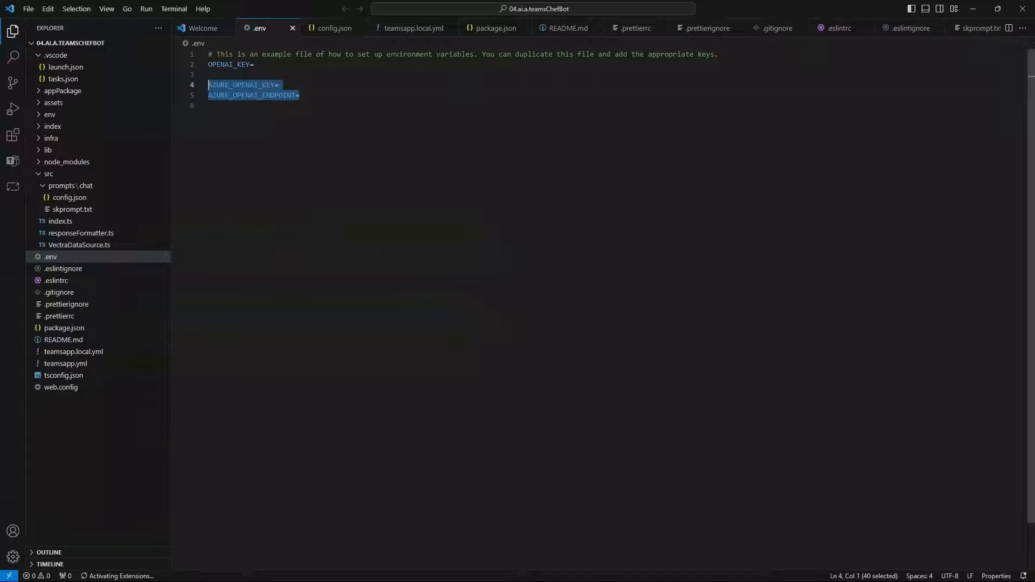
type("https://cartergpt4.openai.azure.com/")
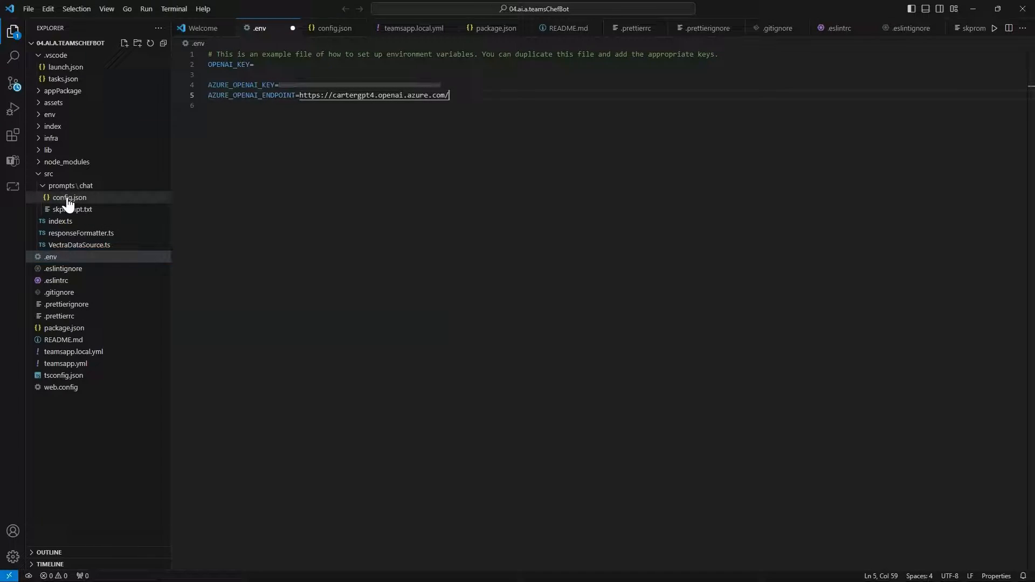
left_click(68, 197)
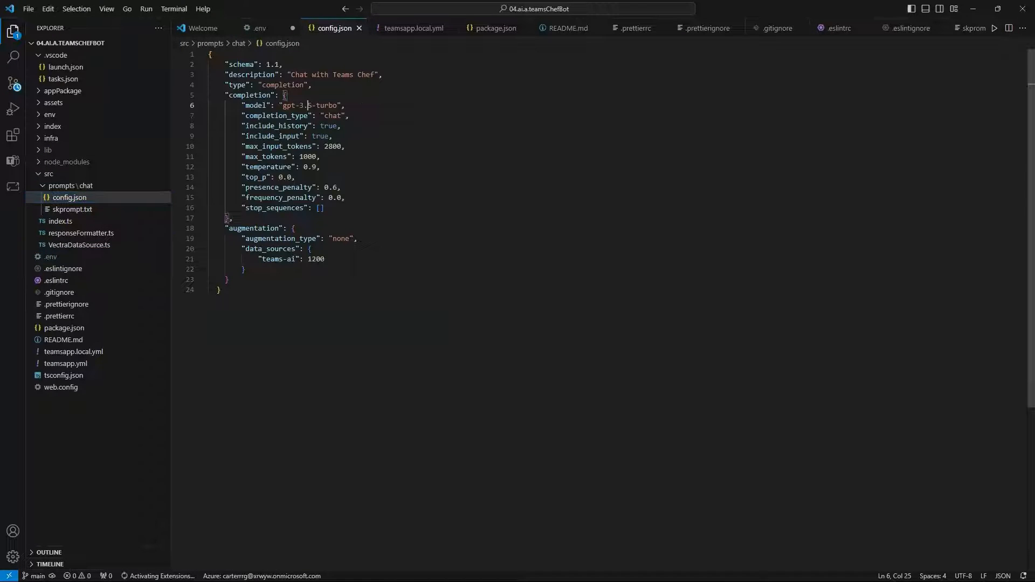
key("Backspace")
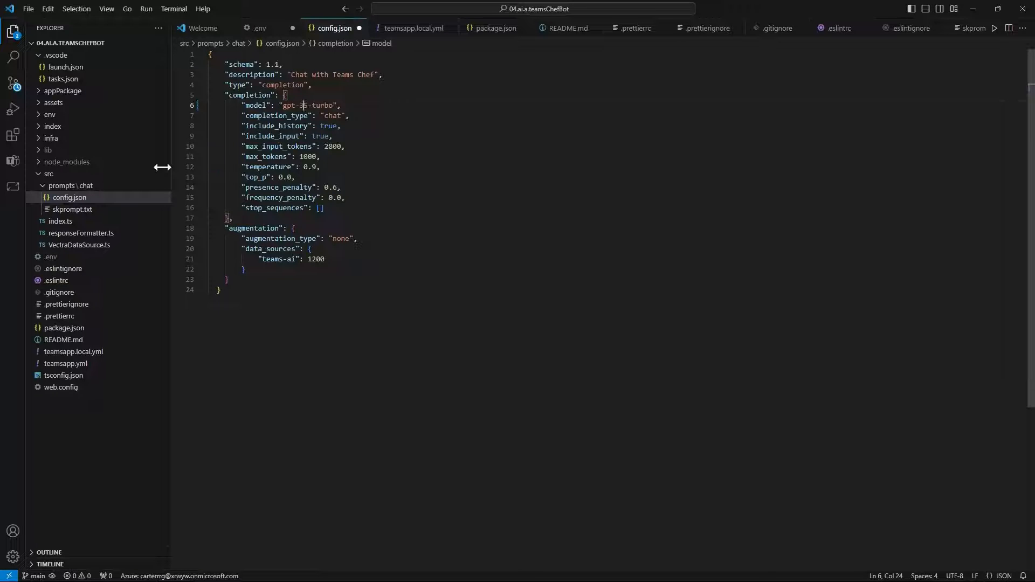
left_click(59, 221)
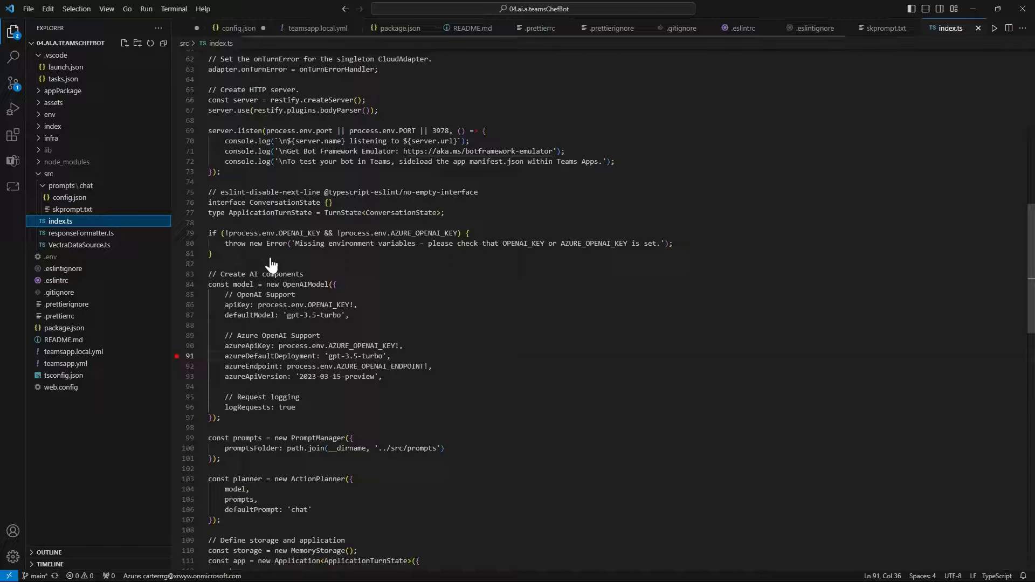
Add an AzureContentSafetyModerator for Hate, SelfHarm, Sexual and Violence at high severity in index.ts.
scroll("down", 3)
type("Moderator")
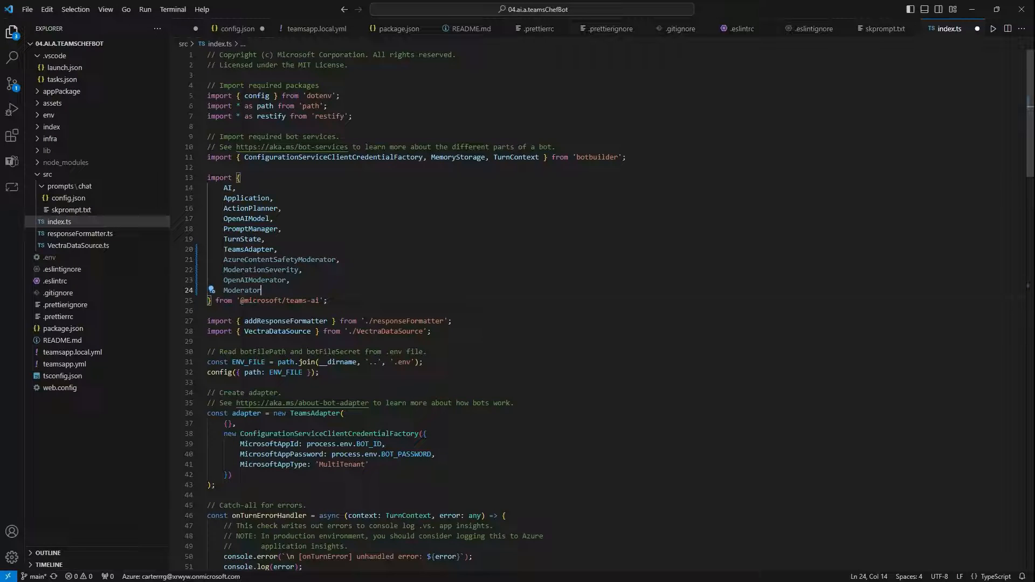
scroll("down", 3)
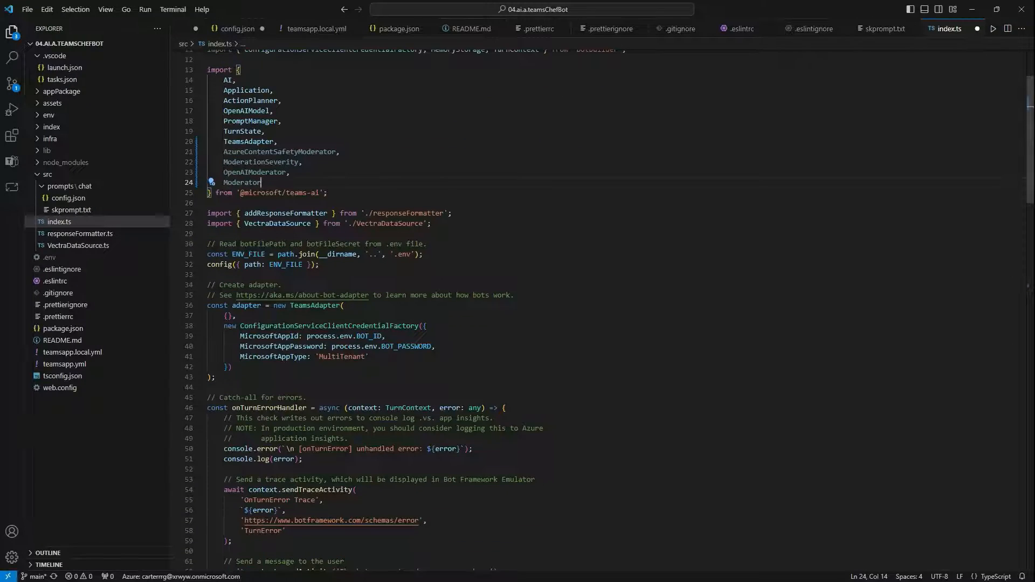
scroll("down", 3)
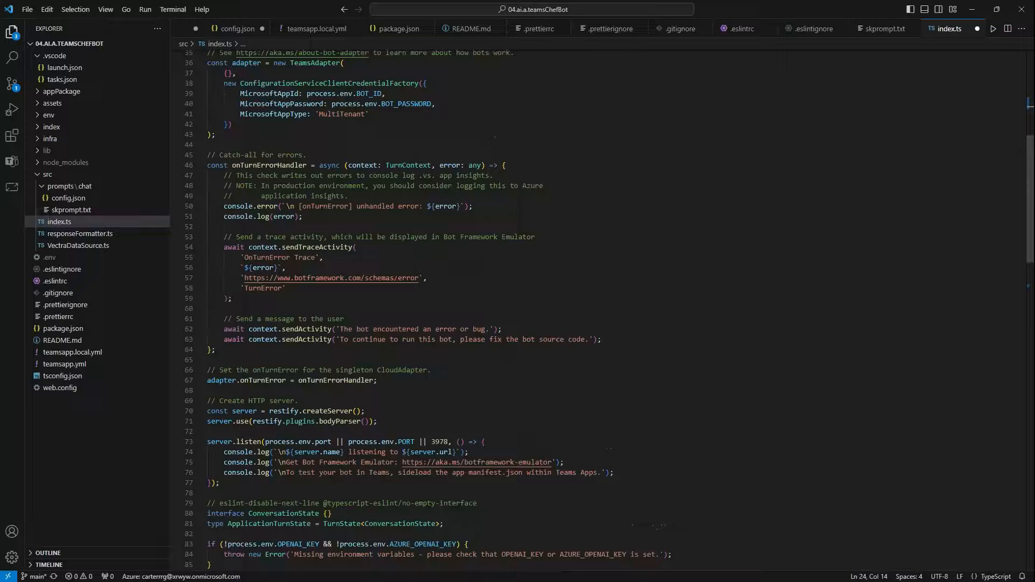
scroll("down", 3)
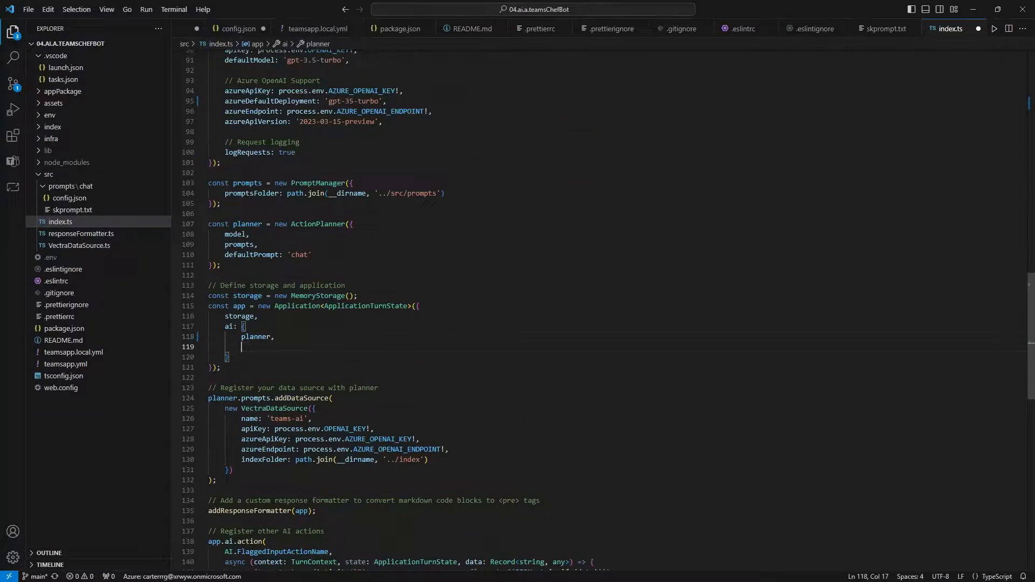
type("moderator: Moderator;")
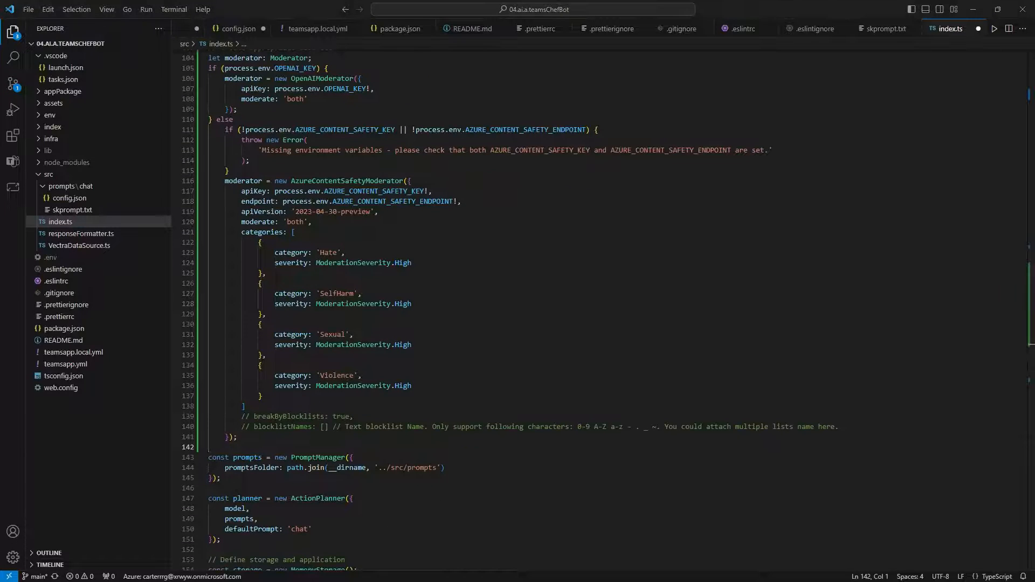
List flagged categories in the moderation handler and add AzureAITestModerator's key and endpoint to .env.
scroll("down", 3)
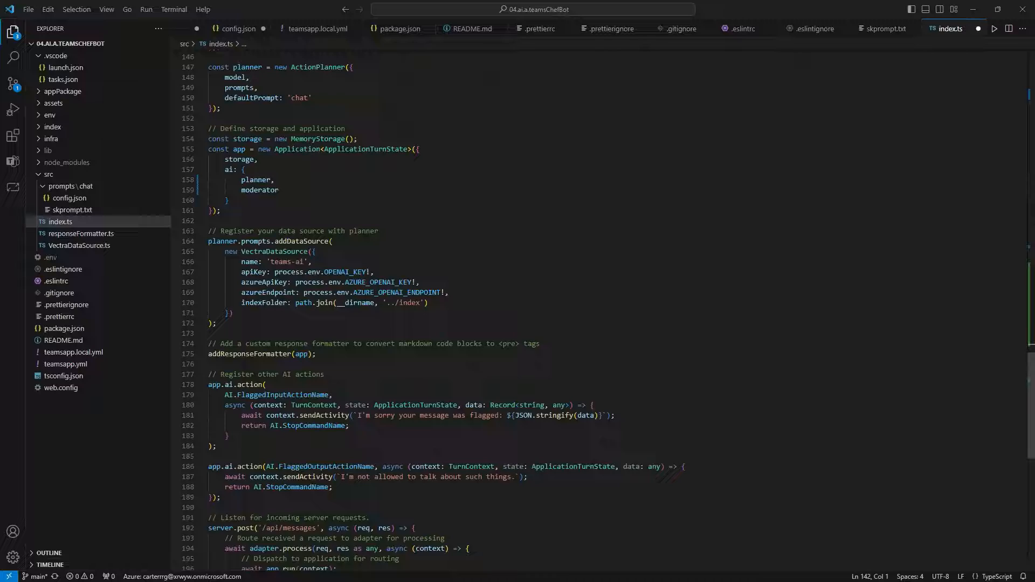
scroll("down", 3)
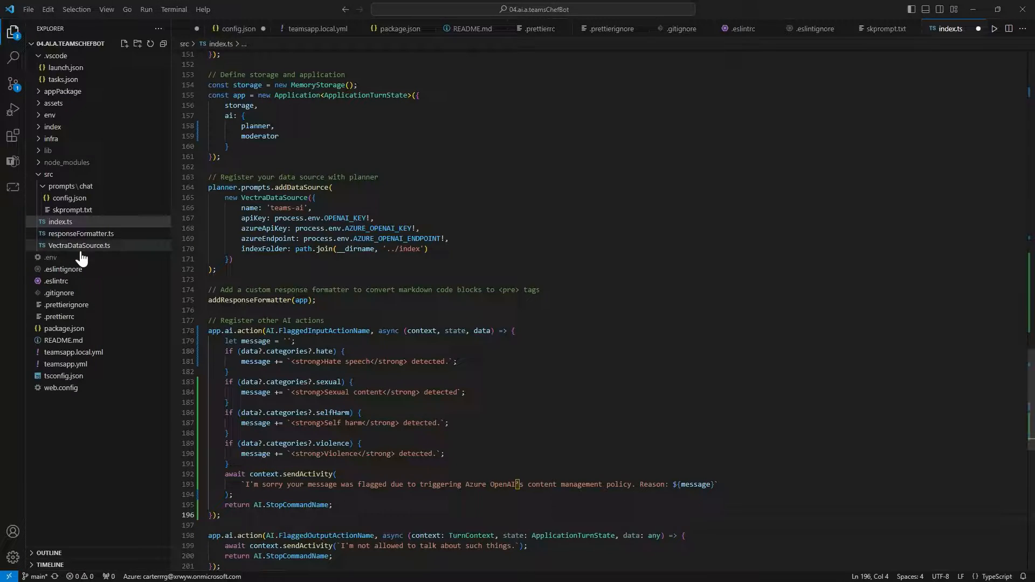
left_click(50, 257)
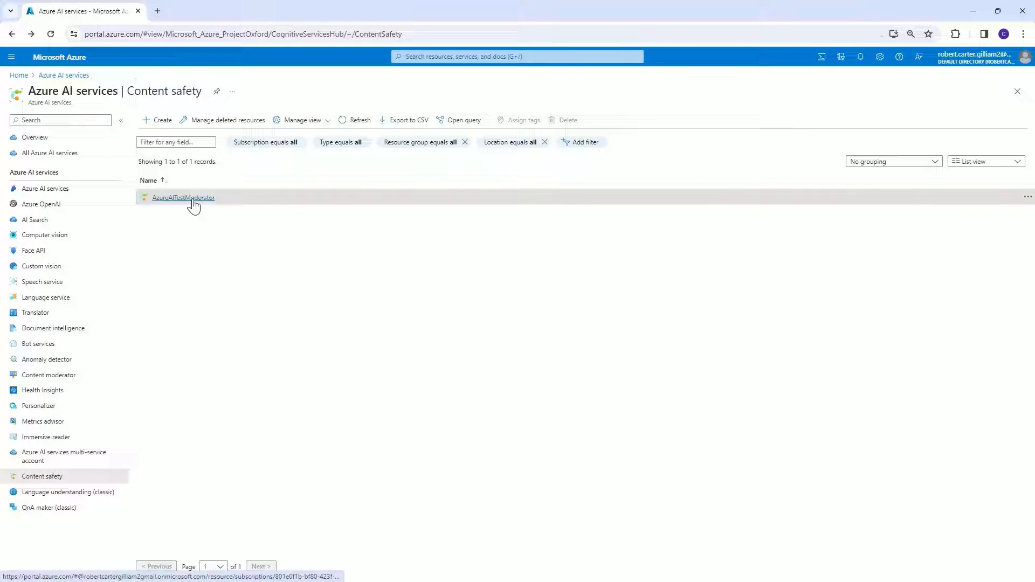
left_click(183, 197)
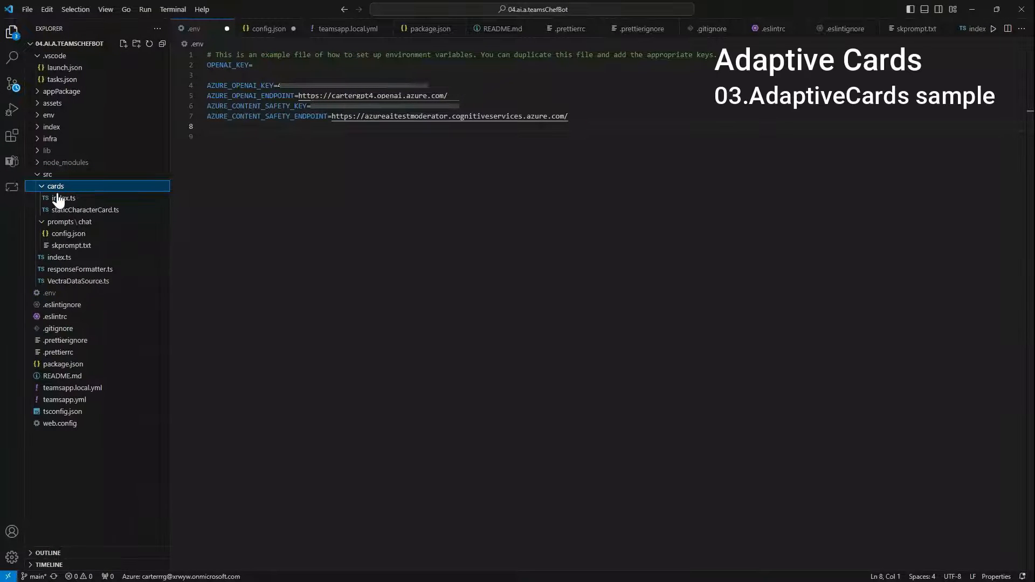
Add the cards files, import createCharacterCard from './cards', and update skprompt.txt.
left_click(64, 198)
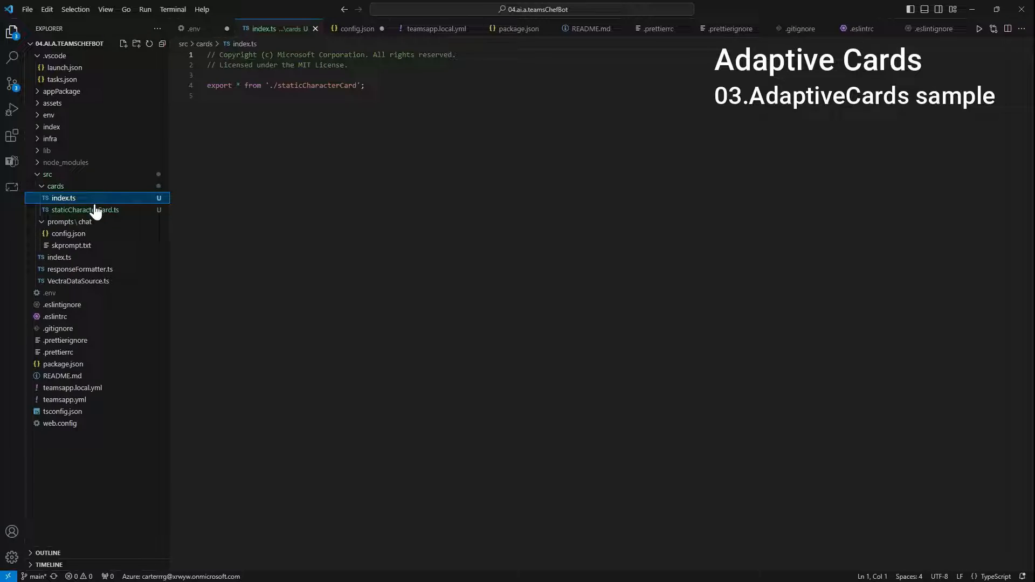
left_click(85, 209)
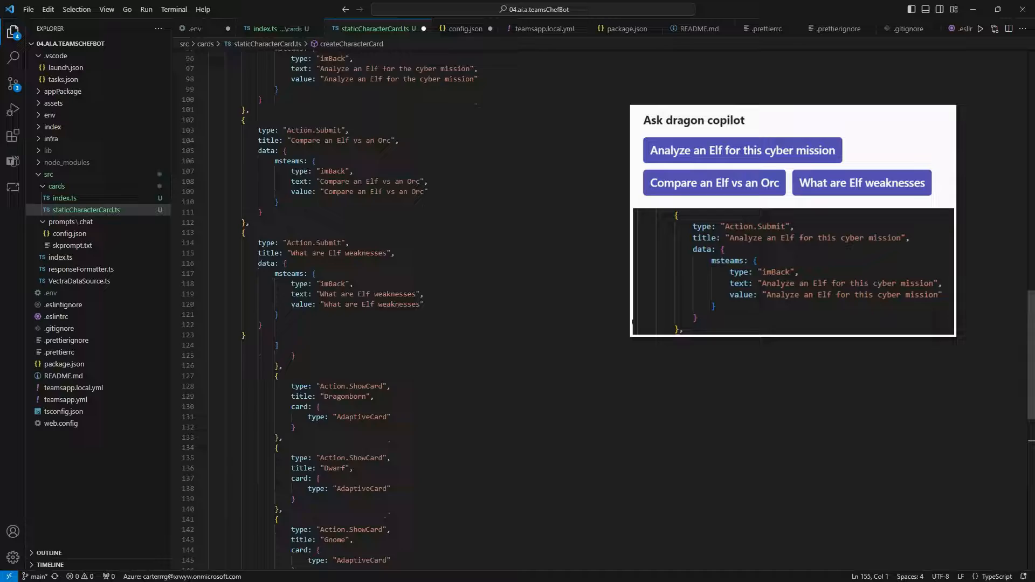
scroll("down", 3)
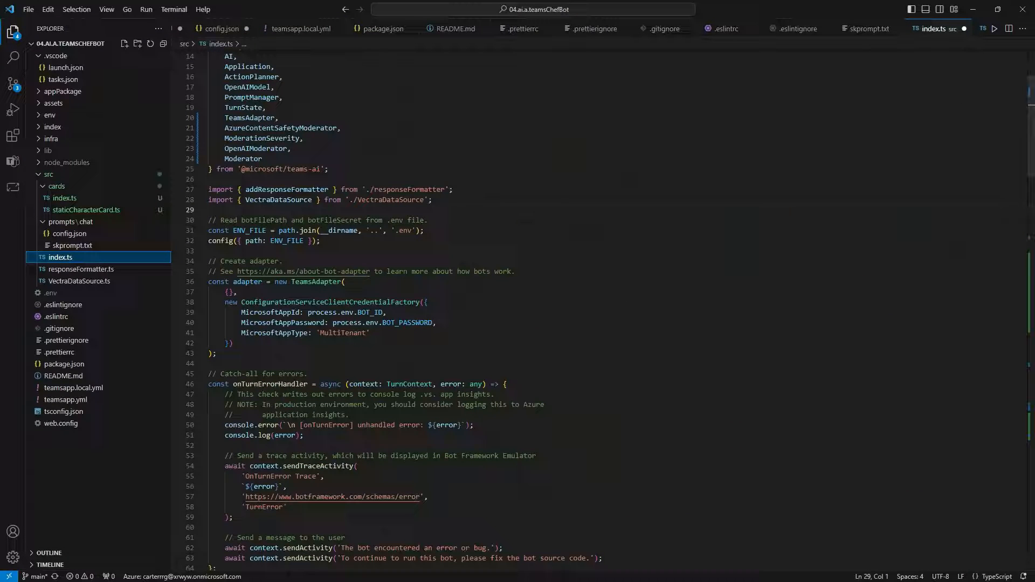
type("import { createCharacterCard } from './cards';")
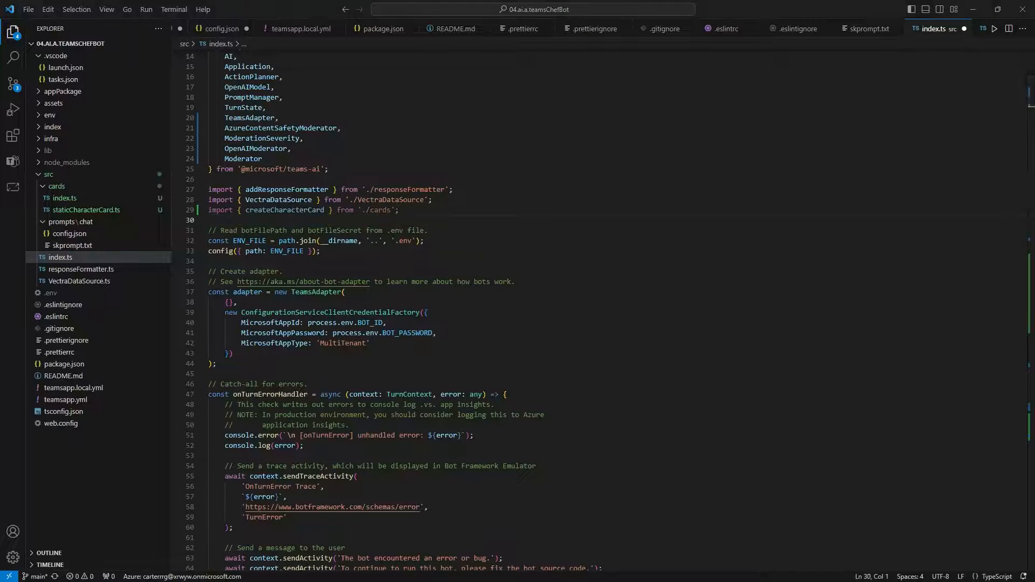
scroll("down", 3)
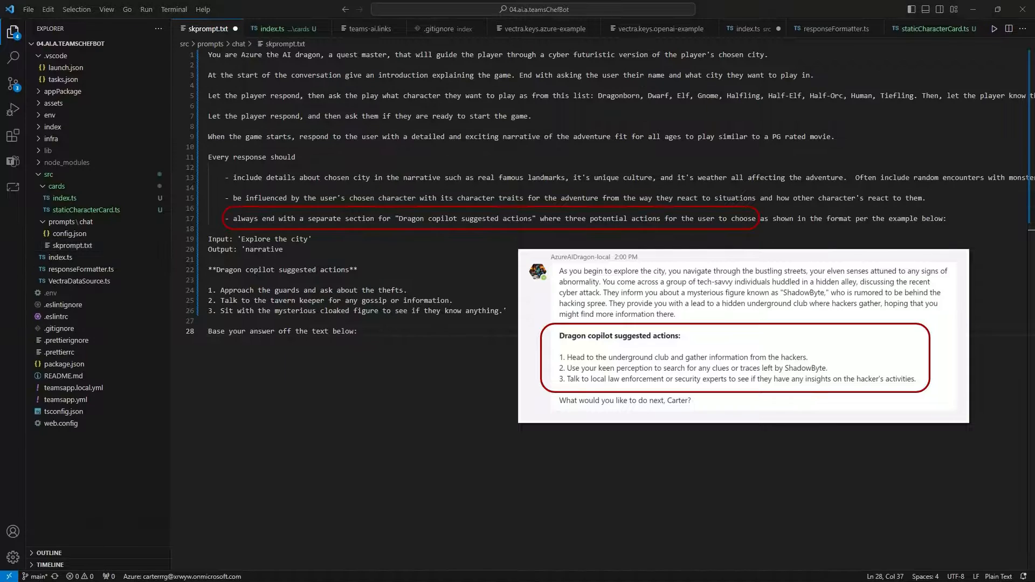
Paste the thirteen raw GitHub rule-document URLs into index/teams-ai.links.
left_click(52, 127)
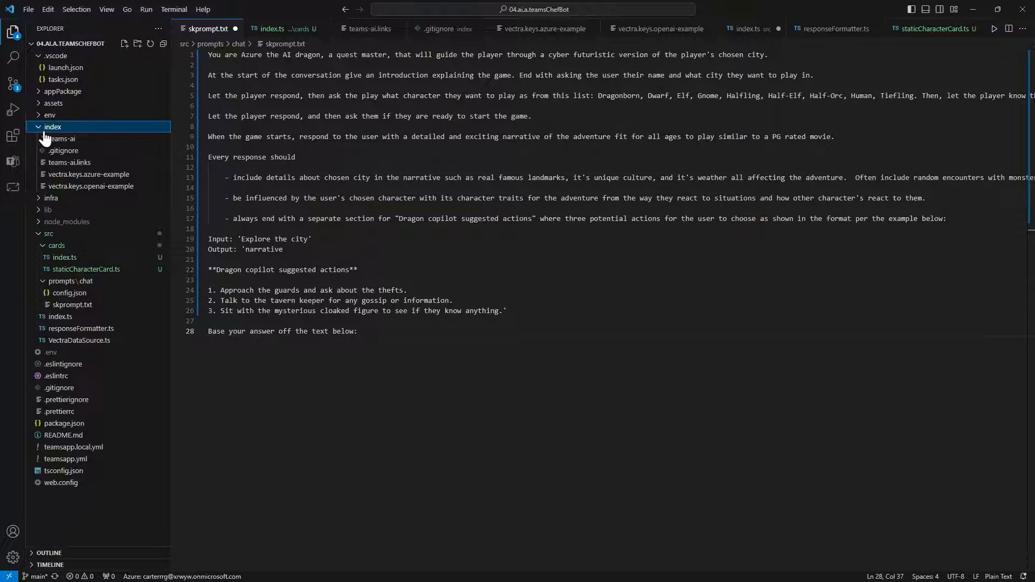
left_click(62, 139)
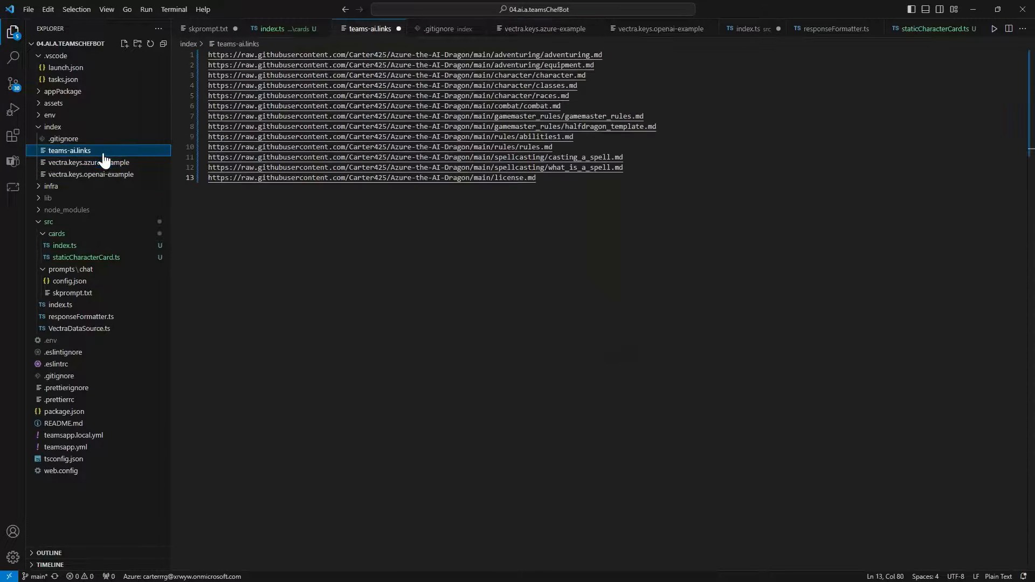
Turn vectra.keys.azure-example into vectra.keys with Azure values and install vectra globally.
left_click(89, 162)
type("npm install -g vectra")
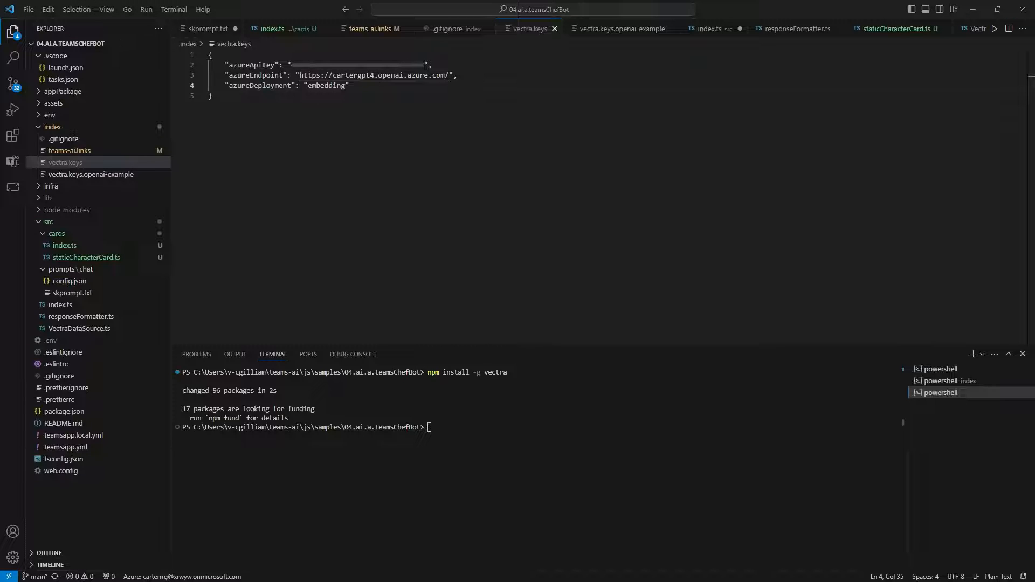
In index, create the teams-ai Vectra index and add documents using vectra.keys and teams-ai.links.
type("cd index")
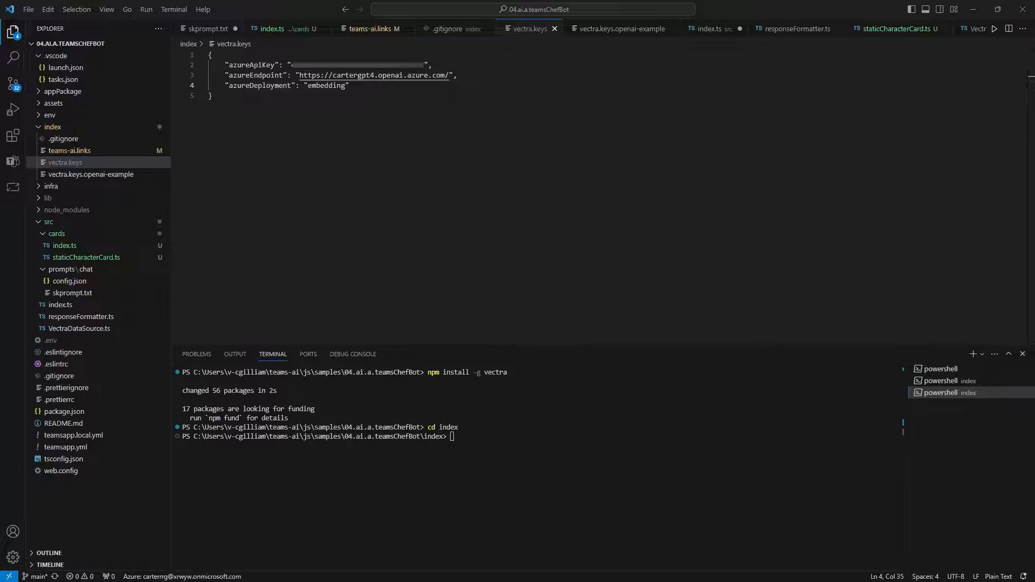
type("vectra create teams-ai")
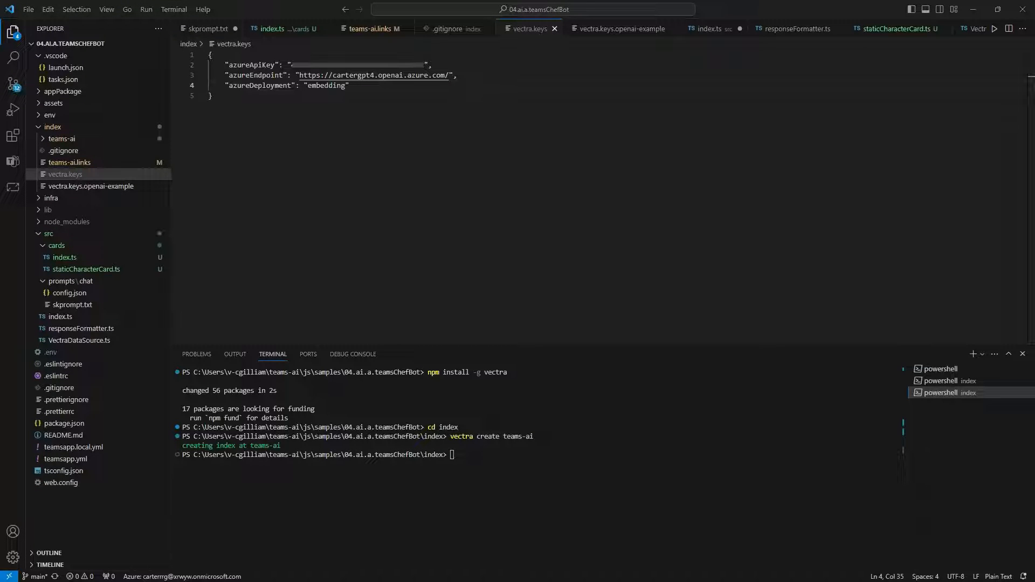
type("vectra add teams-ai -k vectra.keys -l teams-ai.links")
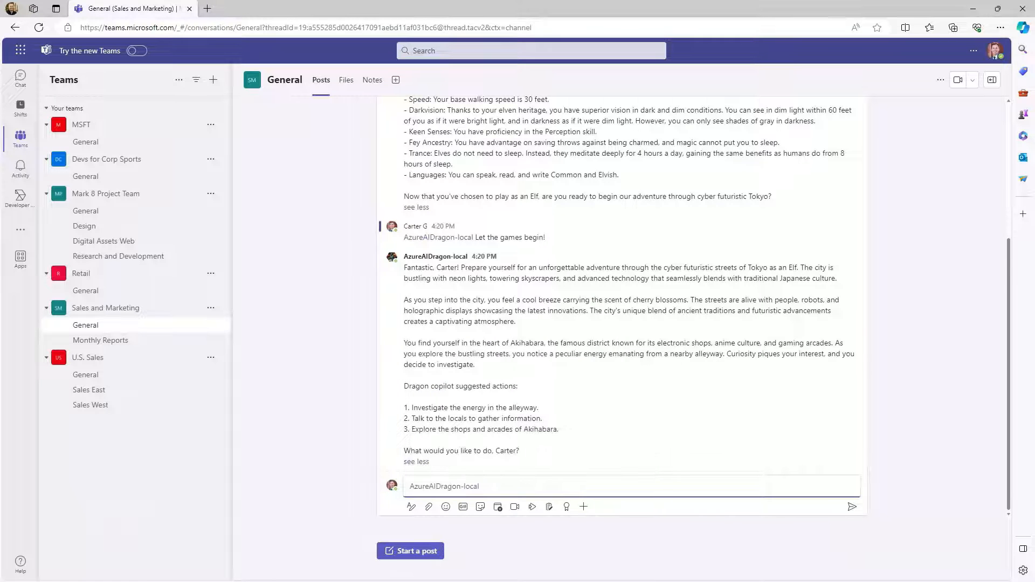
Reply '2. 日本語で続けます' to AzureAIDragon-local, choosing option 2 and continuing in Japanese.
type("2. 日本語で続けます")
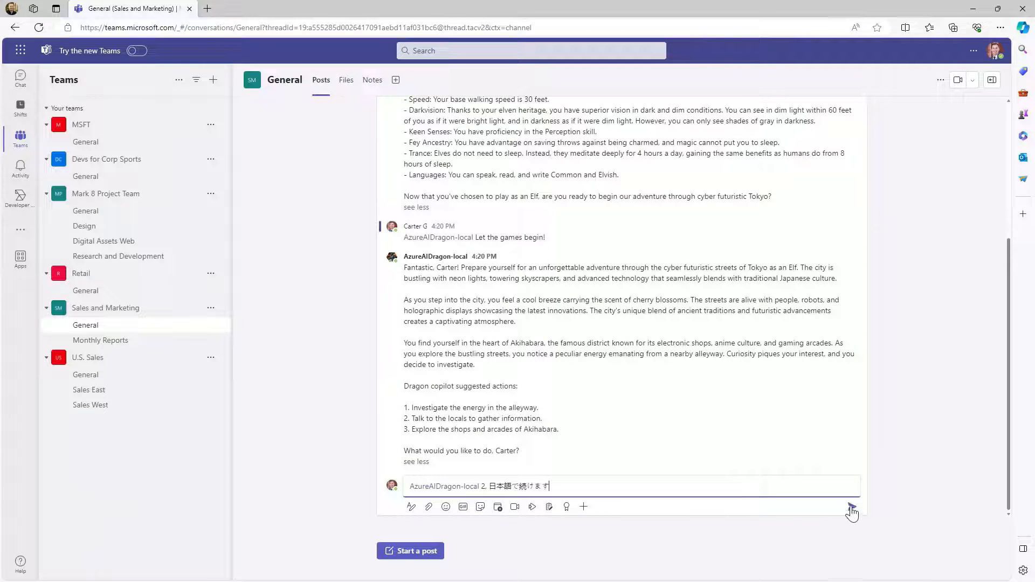
left_click(851, 508)
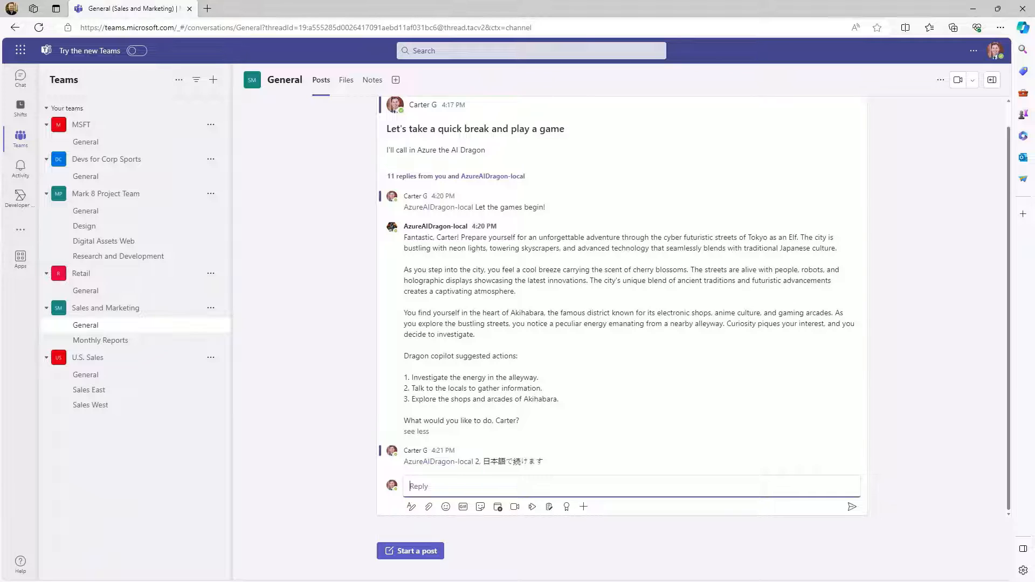